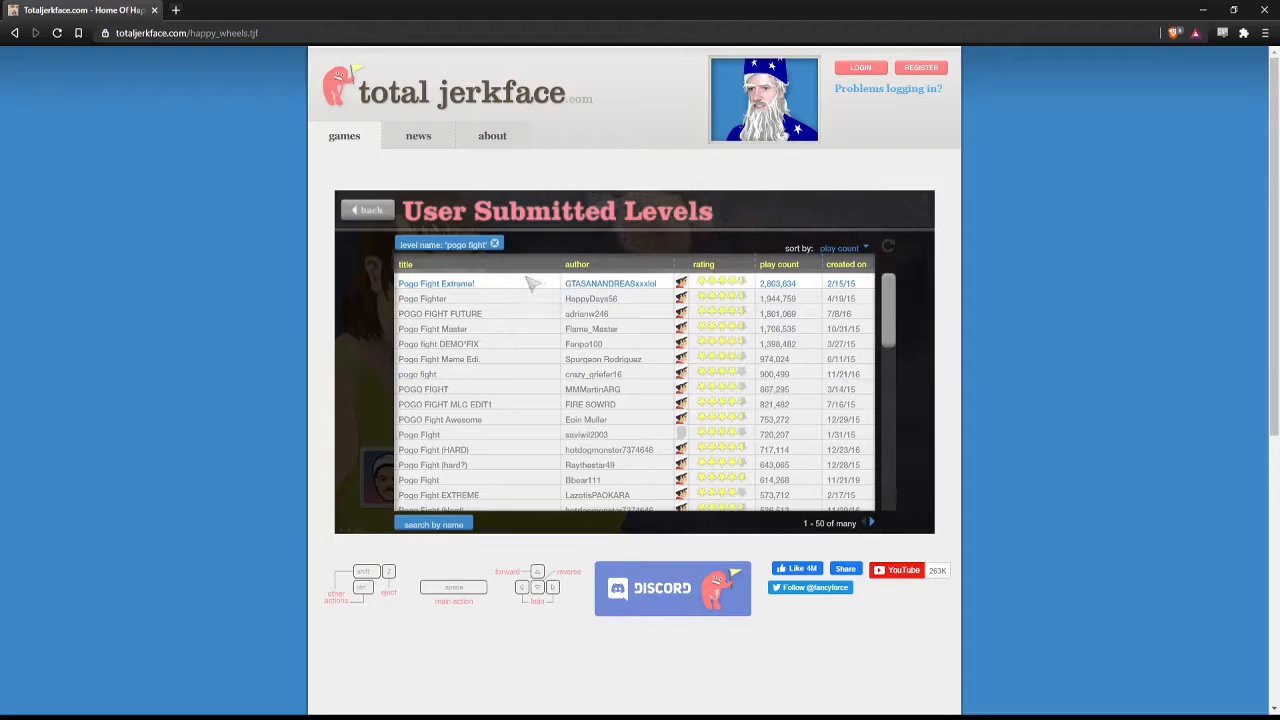
# Start Pogo Fight Extreme and play it to the 86.37-second victory screen
pyautogui.click(436, 284)
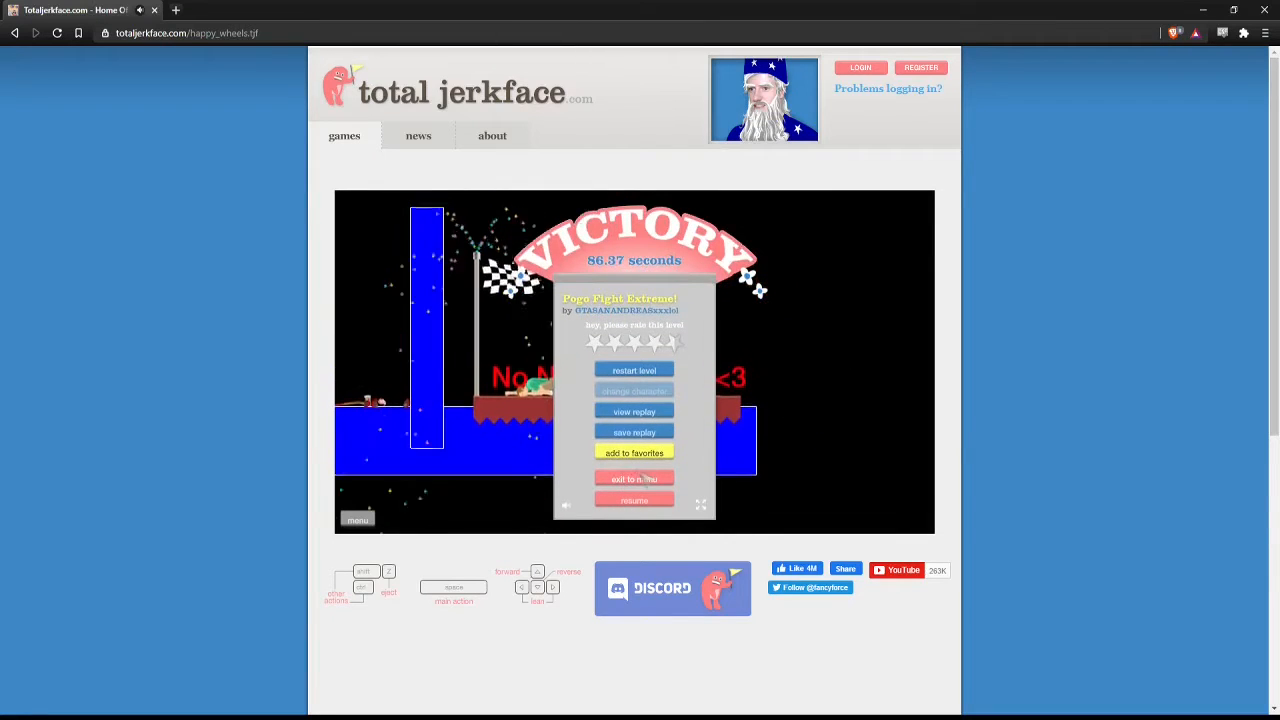
# Return to the level list and beat Pogo Fighter by HappyDays50 in 69.07 seconds
pyautogui.click(634, 480)
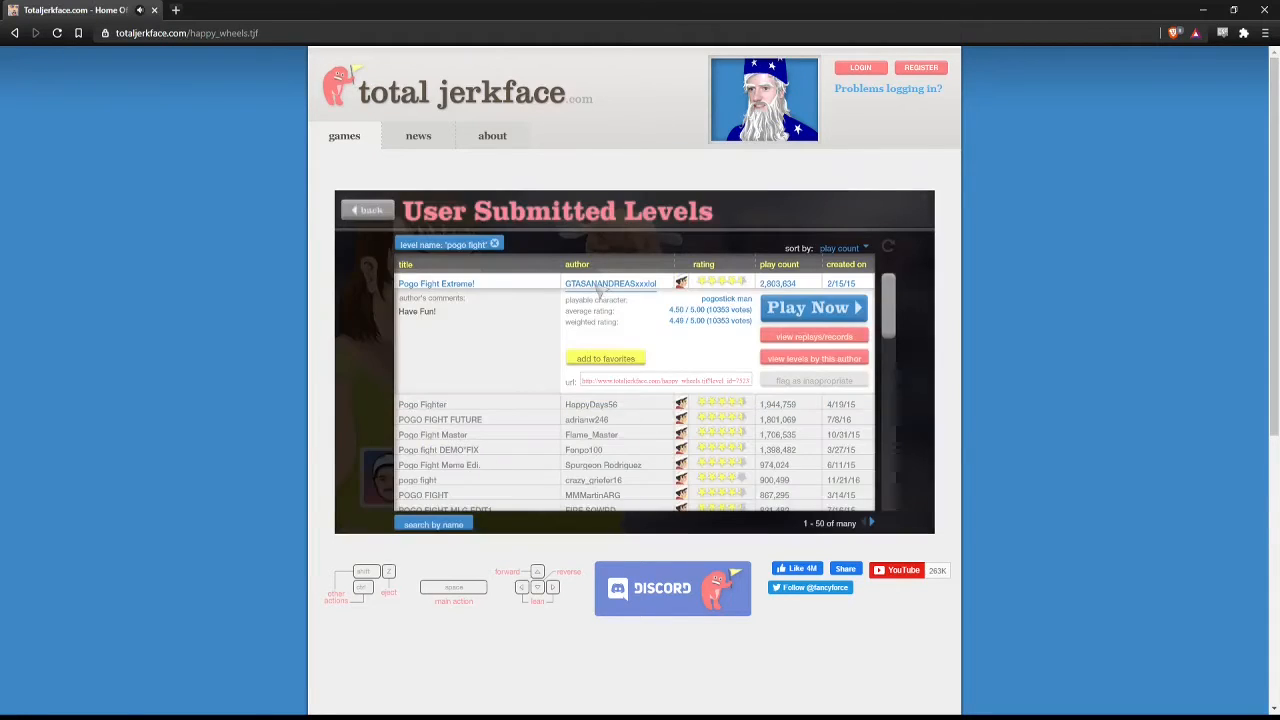
pyautogui.click(812, 308)
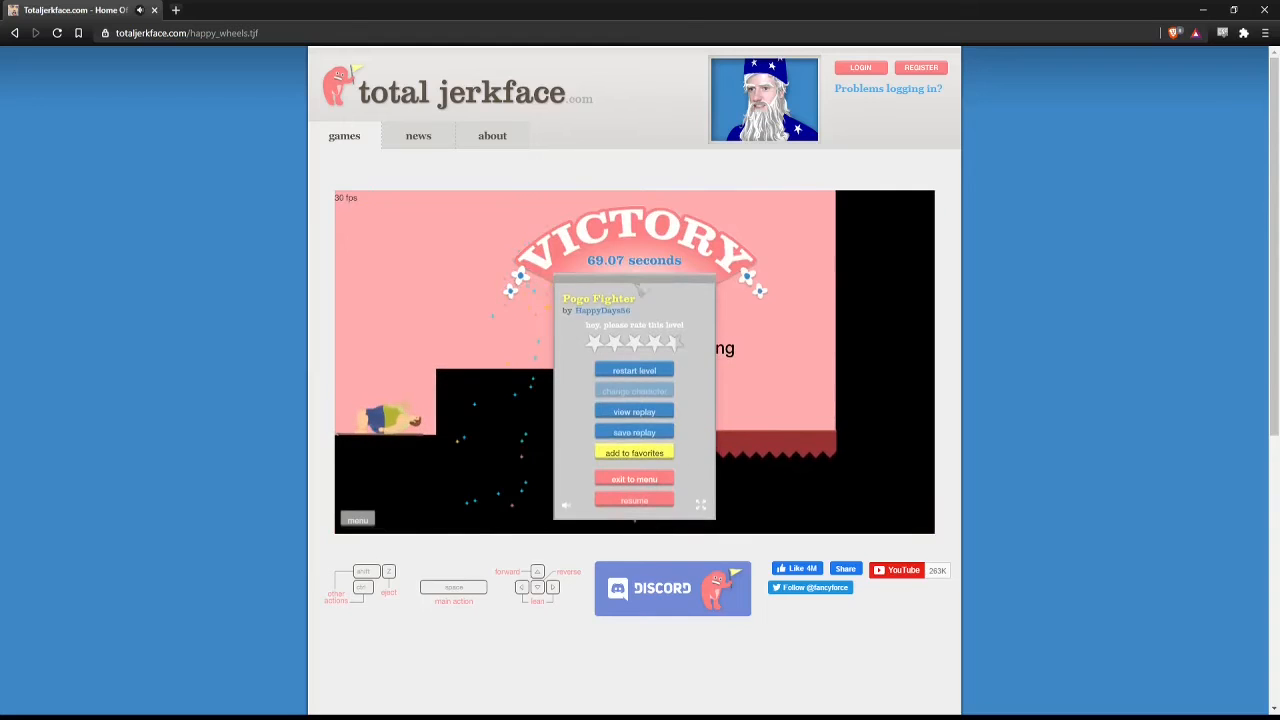
# Return to the level list and play POGO FIGHT FUTURE until its level menu appears
pyautogui.click(634, 478)
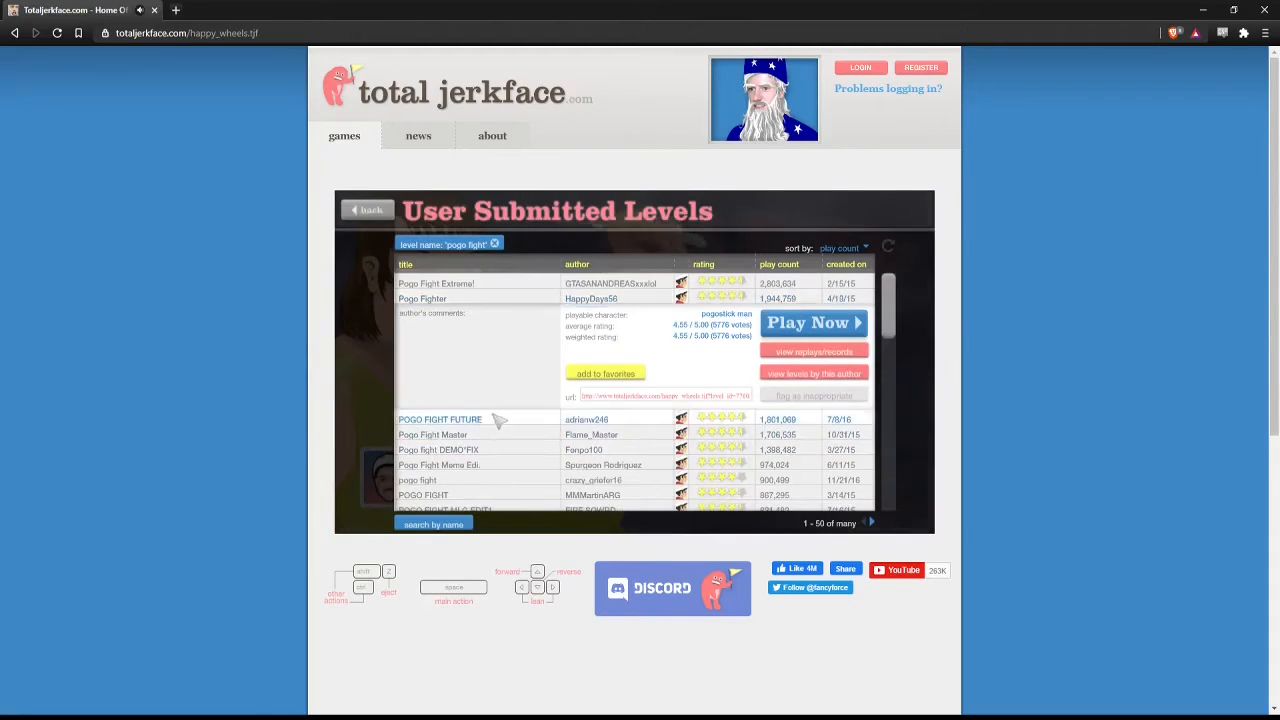
pyautogui.click(812, 322)
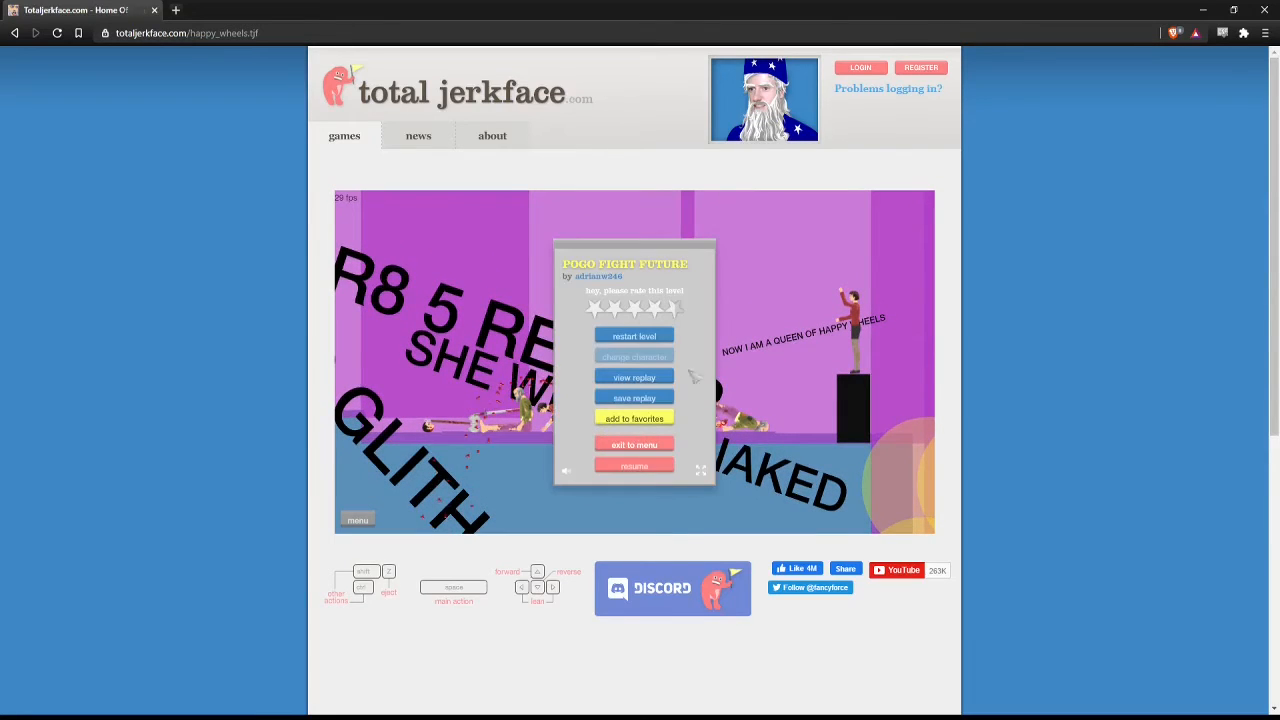
# Leave the finished level and complete Pogo Fight Master with a 43.30-second victory
pyautogui.click(634, 444)
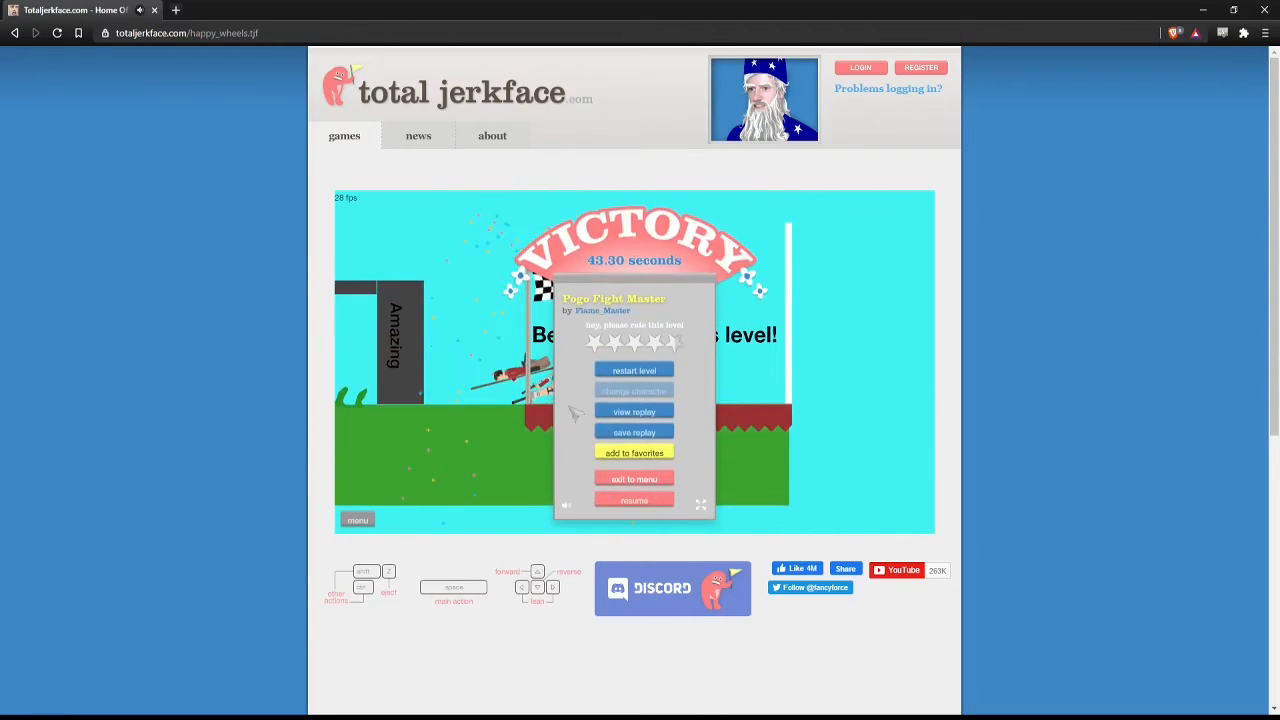
# Return to the list and finish Pogo fight DEMO FIX with a 40.10-second victory
pyautogui.click(634, 478)
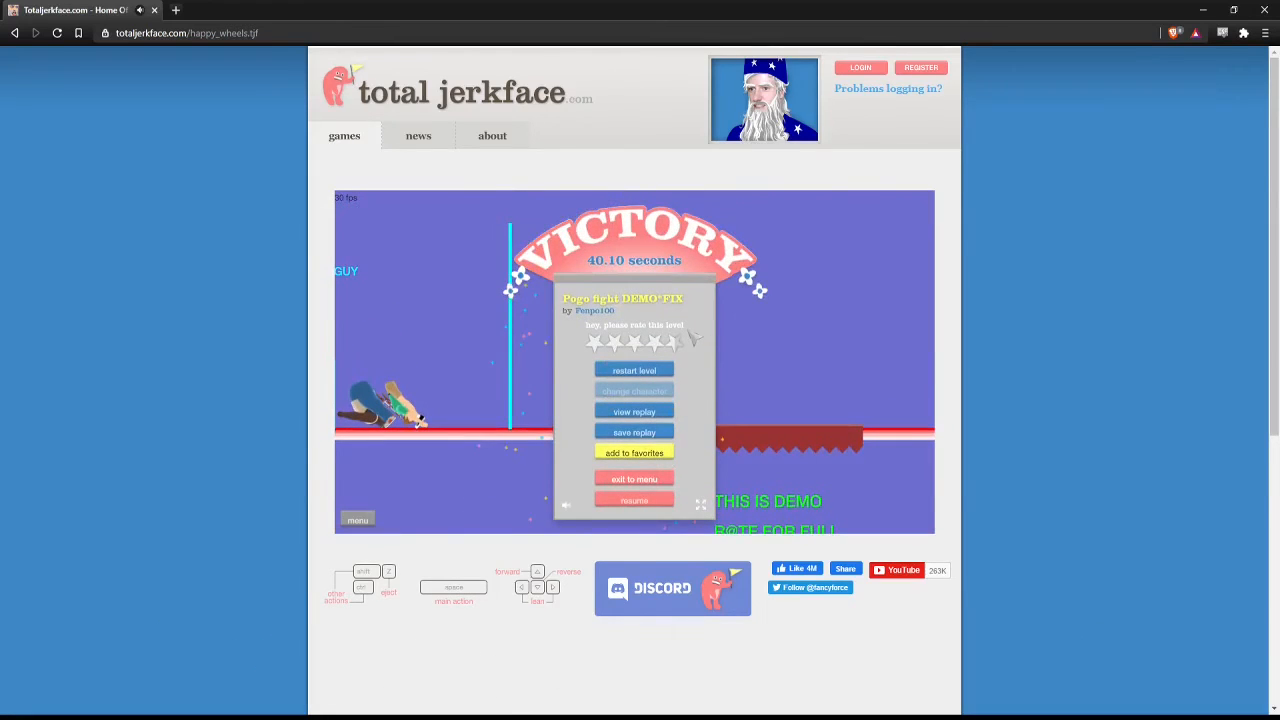
# Exit to the level list and show the details of the Pogo Fight Mama Ed. level
pyautogui.click(634, 478)
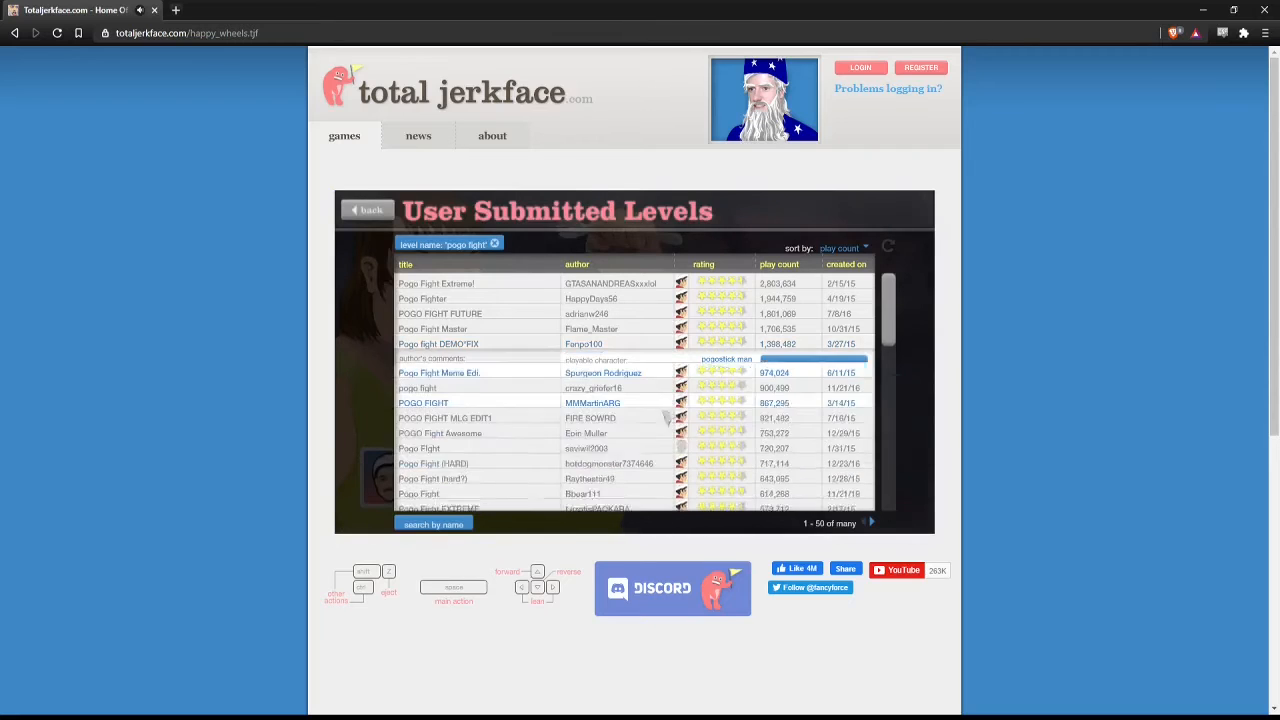
pyautogui.click(438, 372)
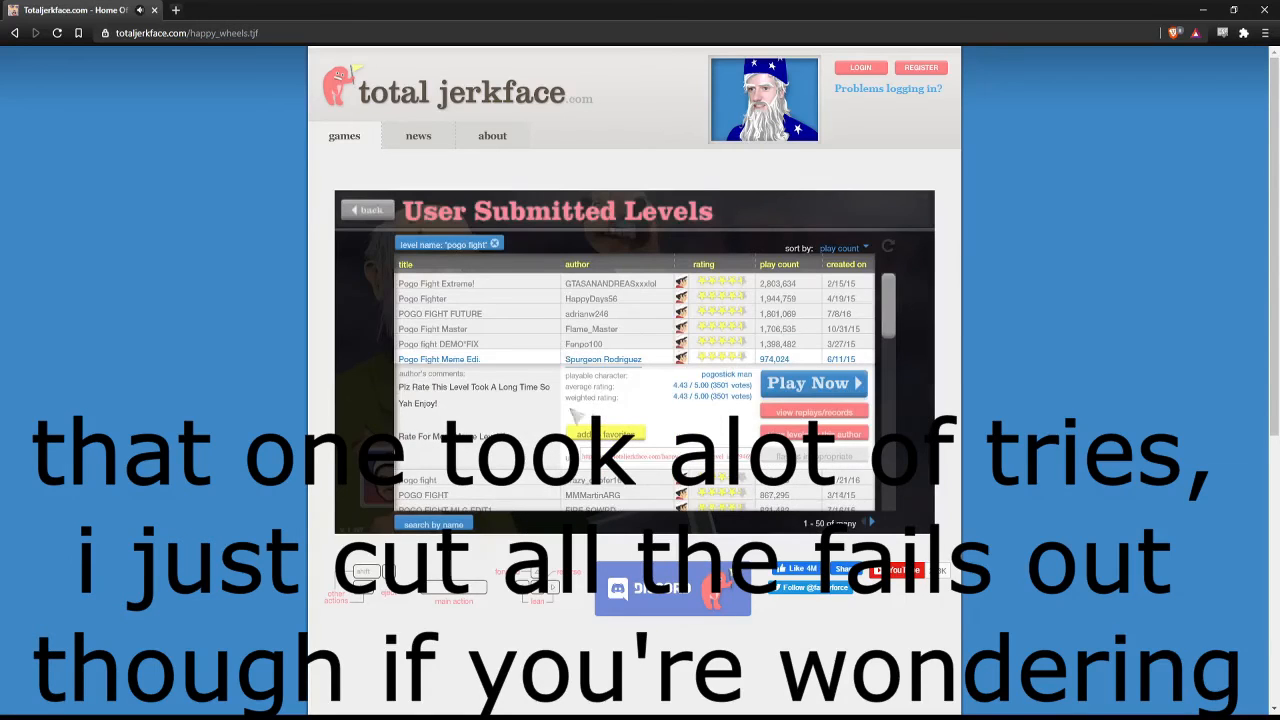
# Launch the Pogo Fight Mama Ed. level with Play Now and begin playing it
pyautogui.click(810, 384)
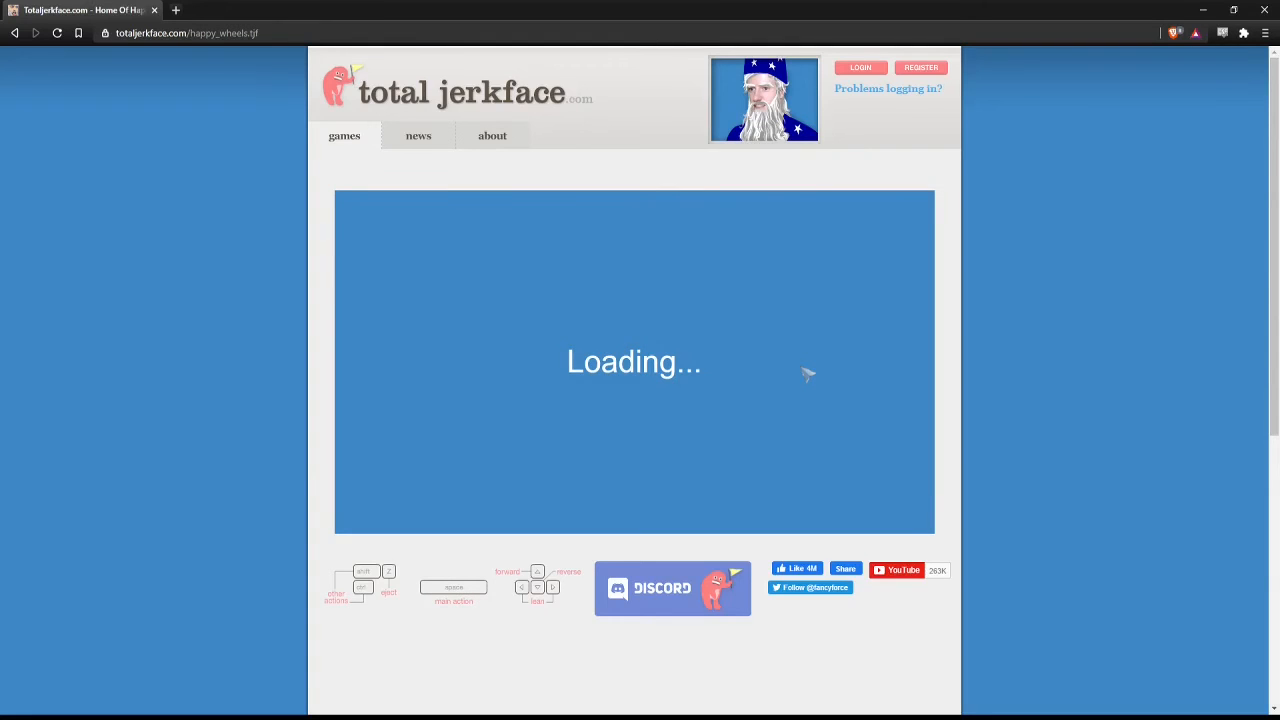
pyautogui.moveTo(808, 376)
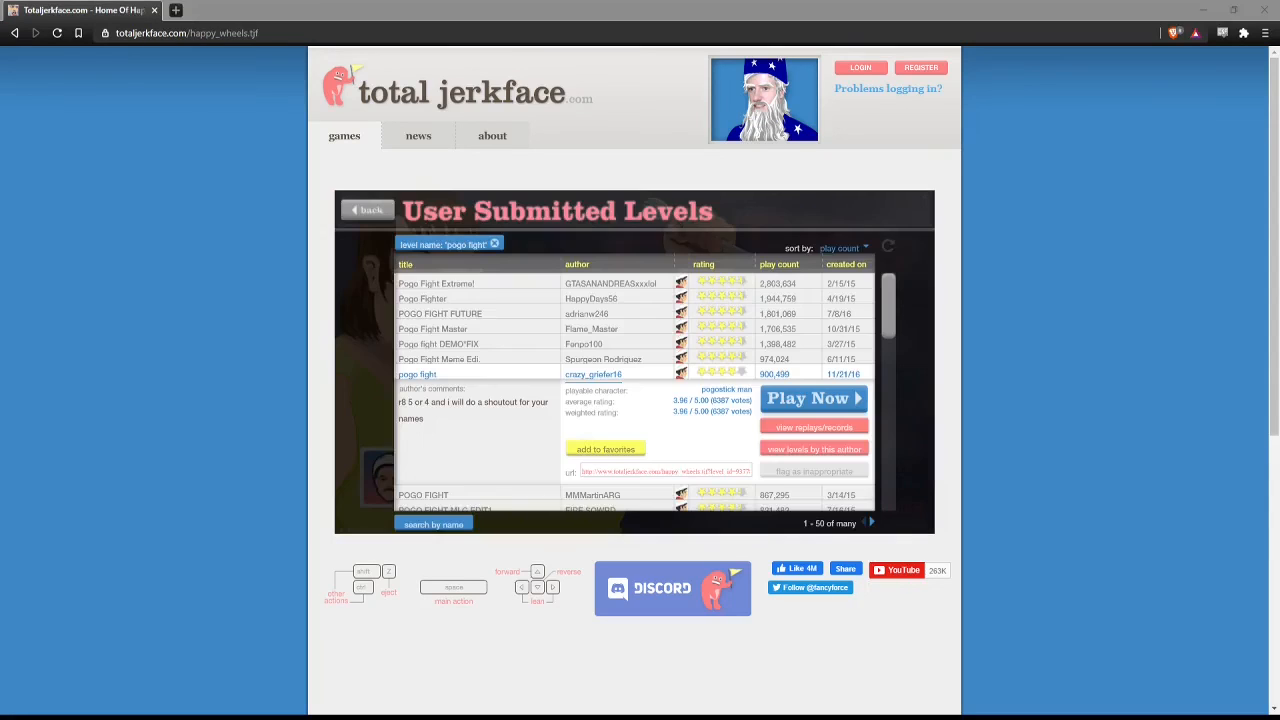
pyautogui.moveTo(500, 284)
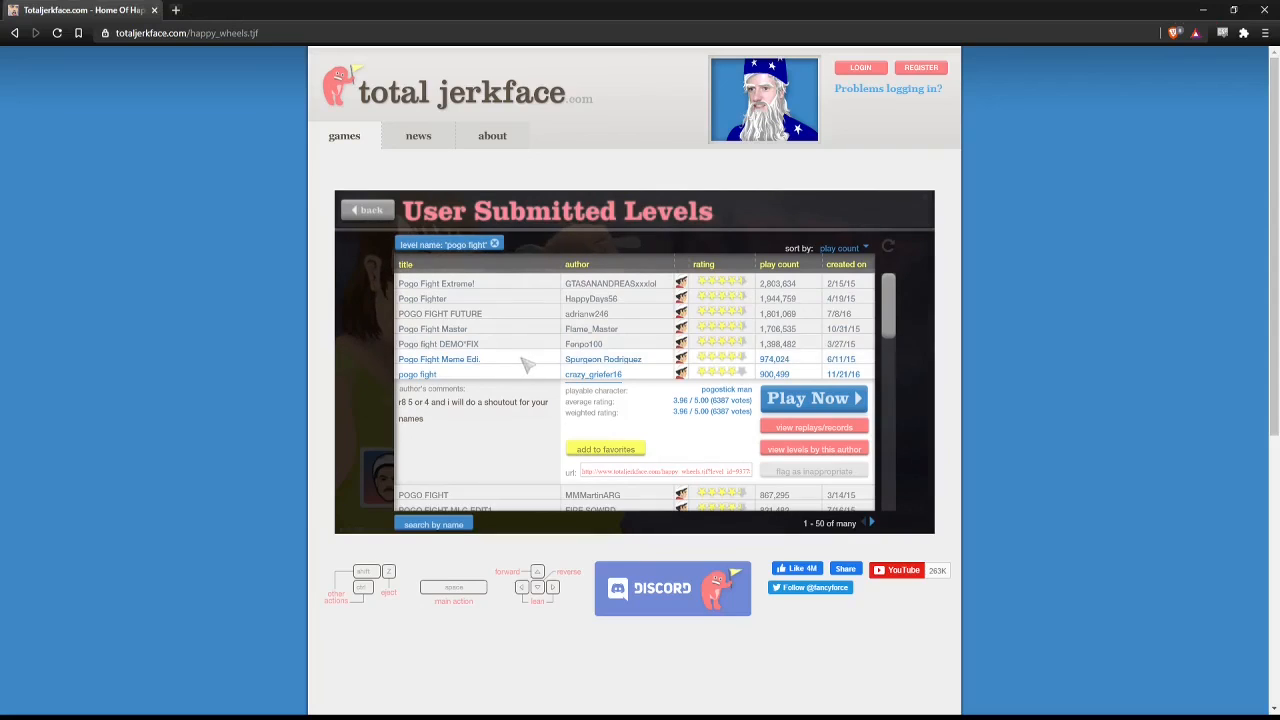
pyautogui.moveTo(320, 656)
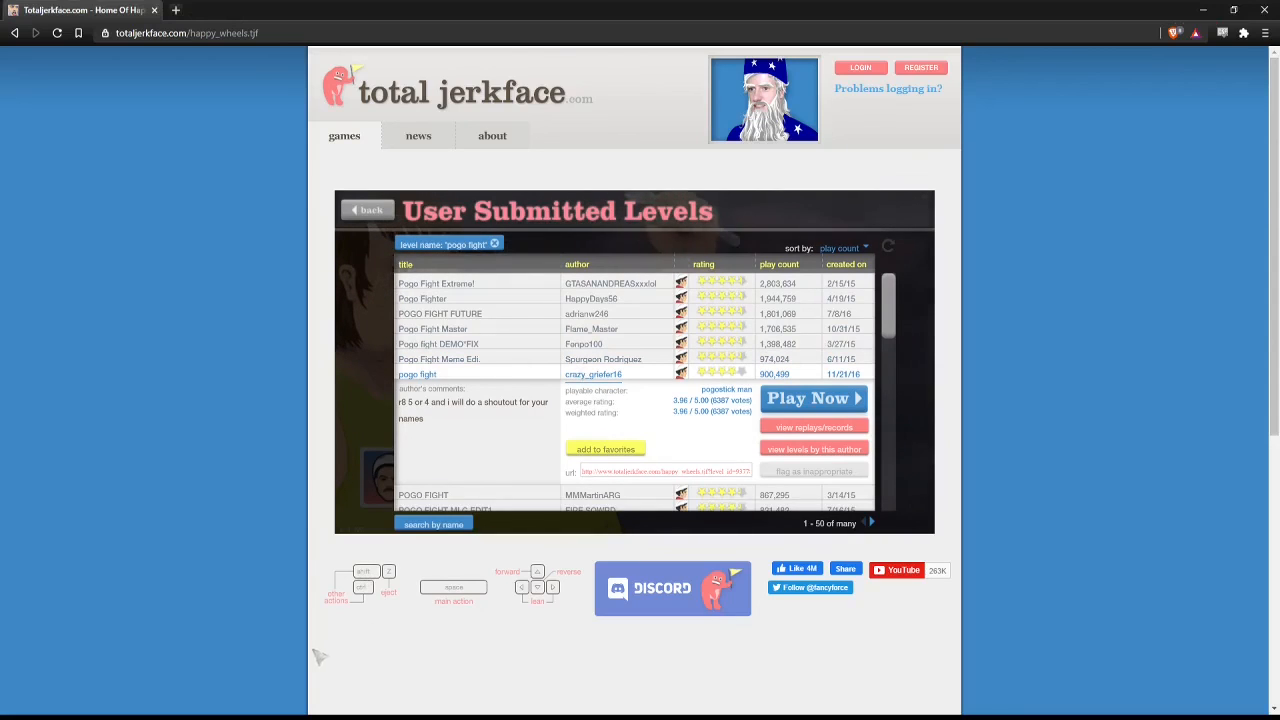